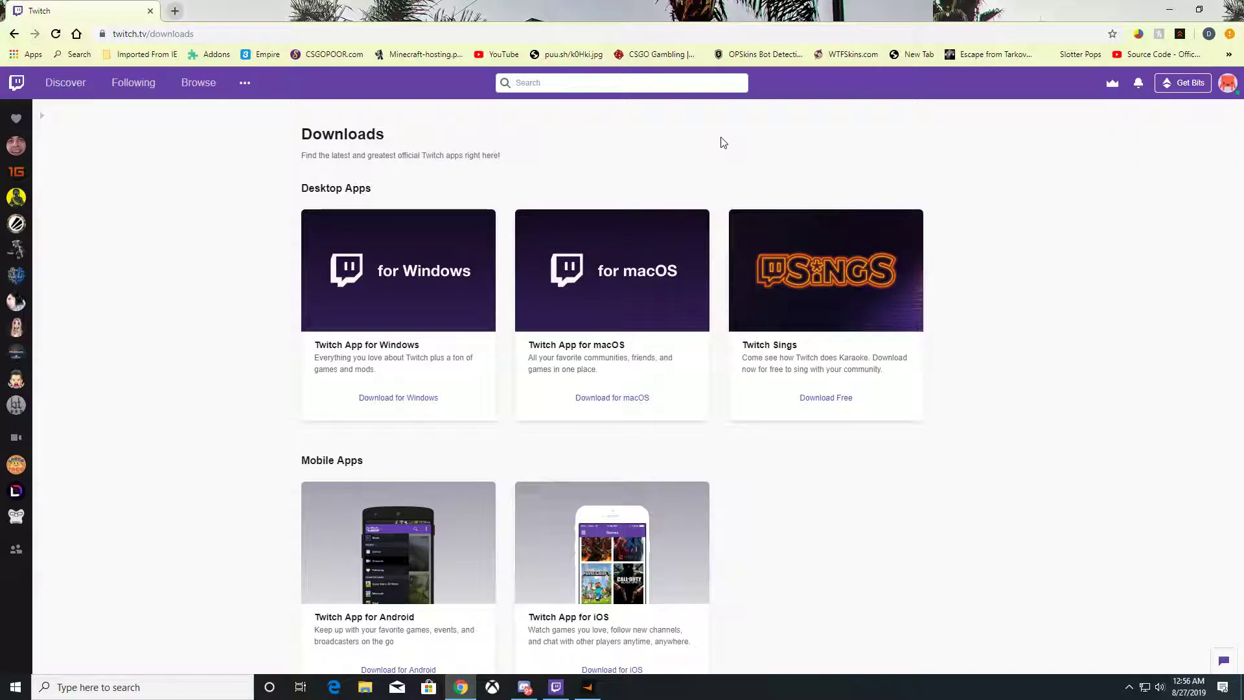
- Show the full twitch.tv/downloads address in Chrome's address bar before switching to the Twitch app
click(151, 33)
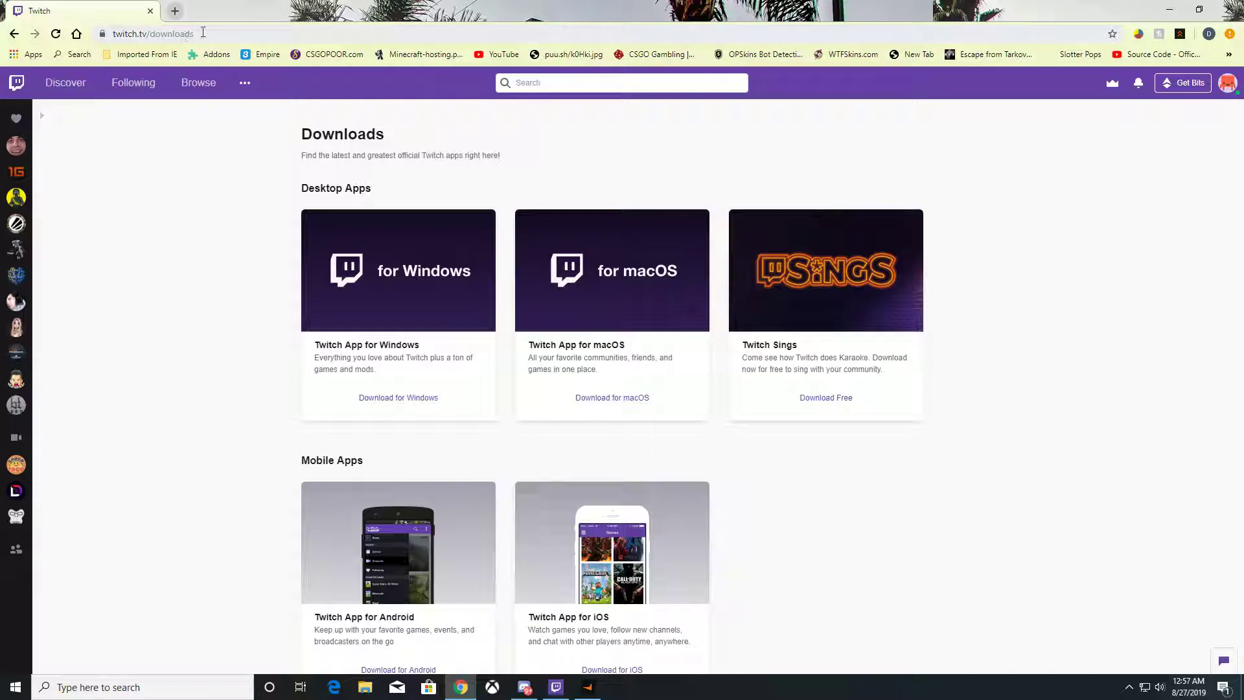
click(202, 34)
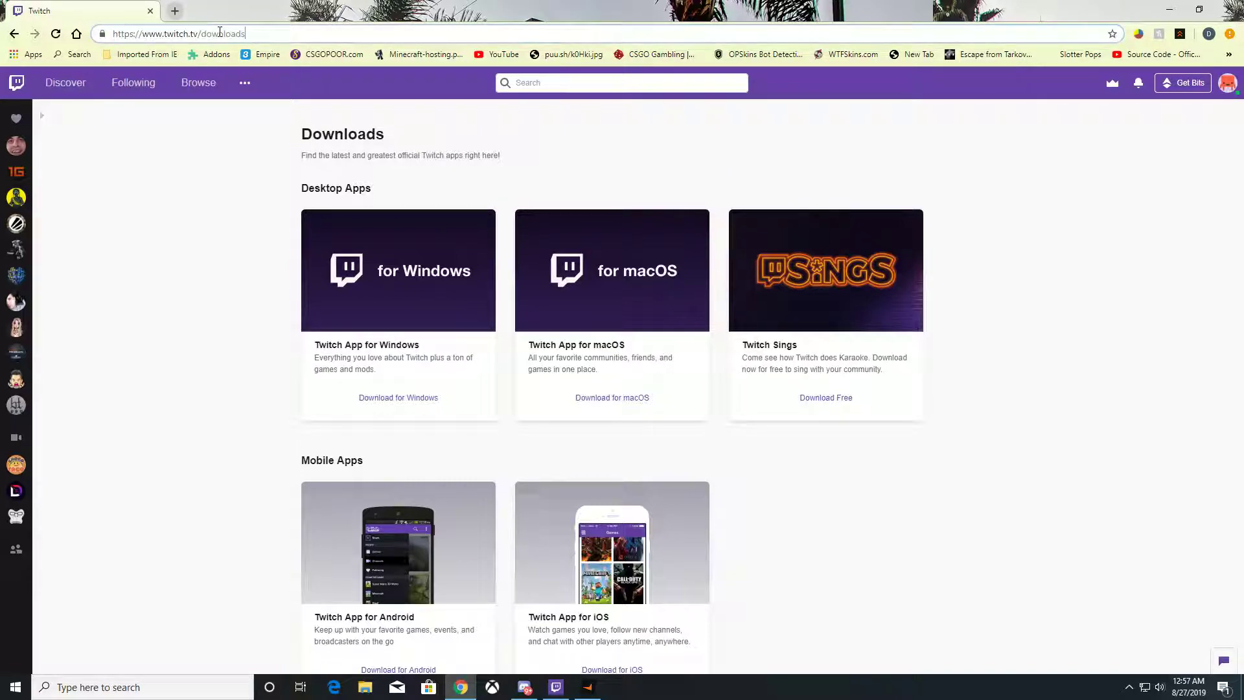
mouse_move(337, 70)
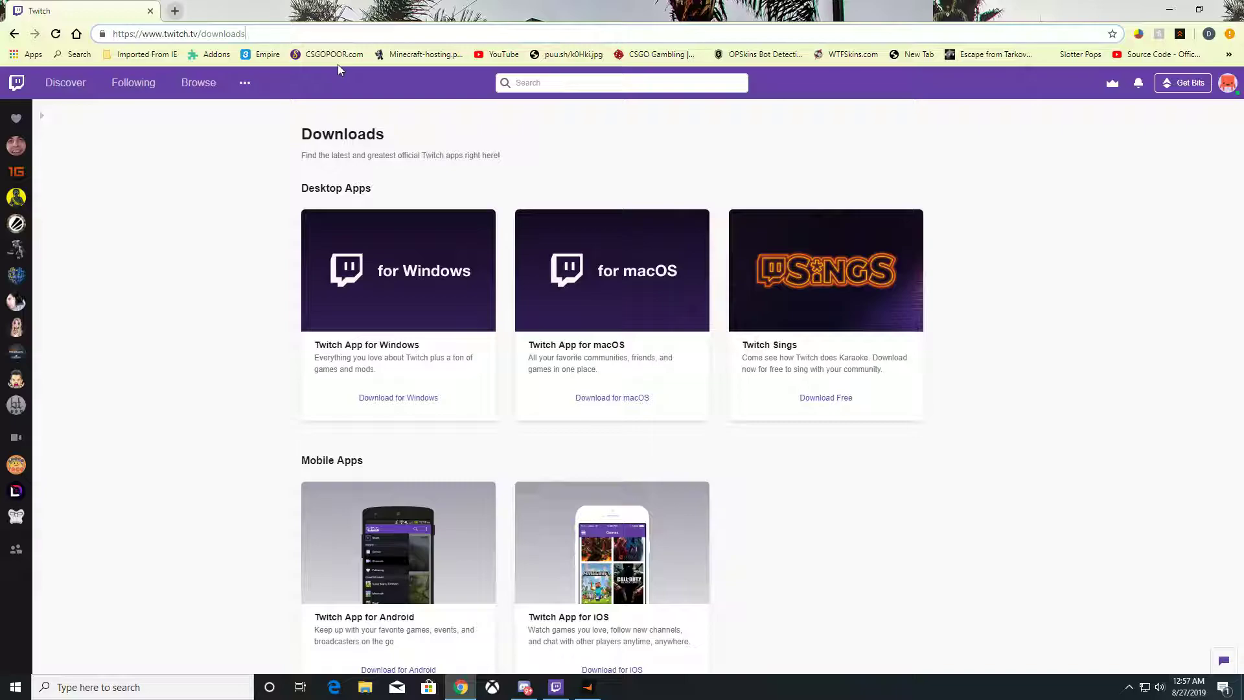
mouse_move(268, 32)
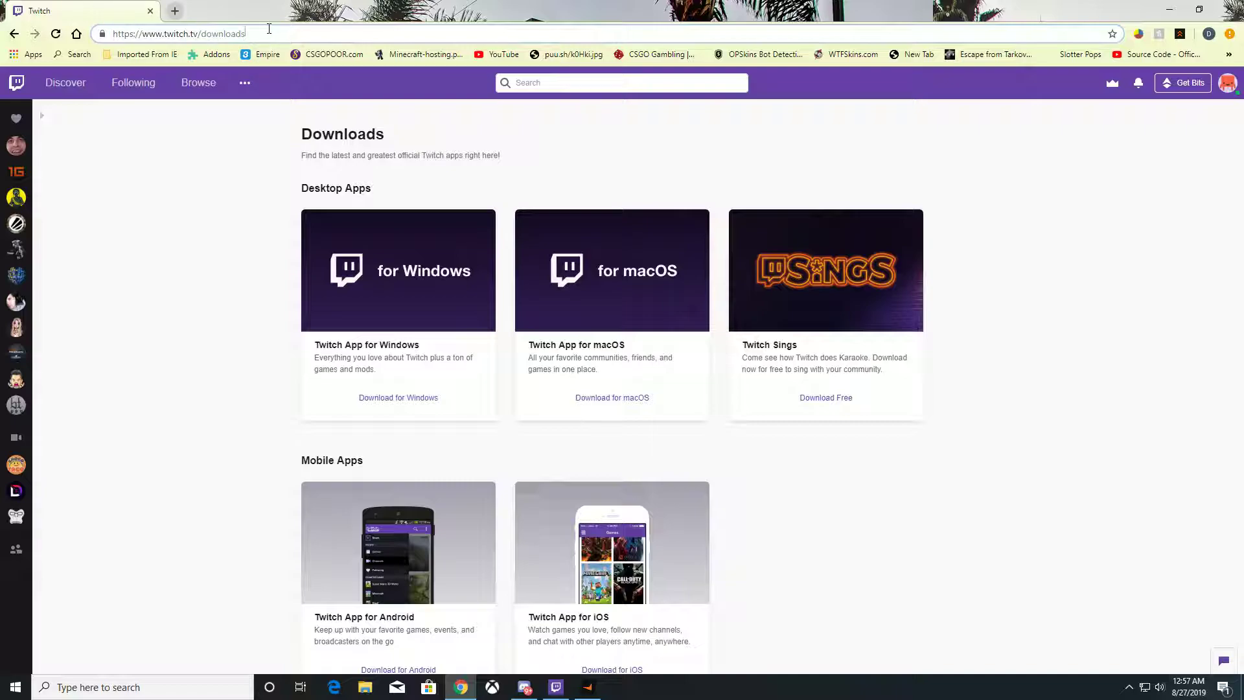
click(179, 34)
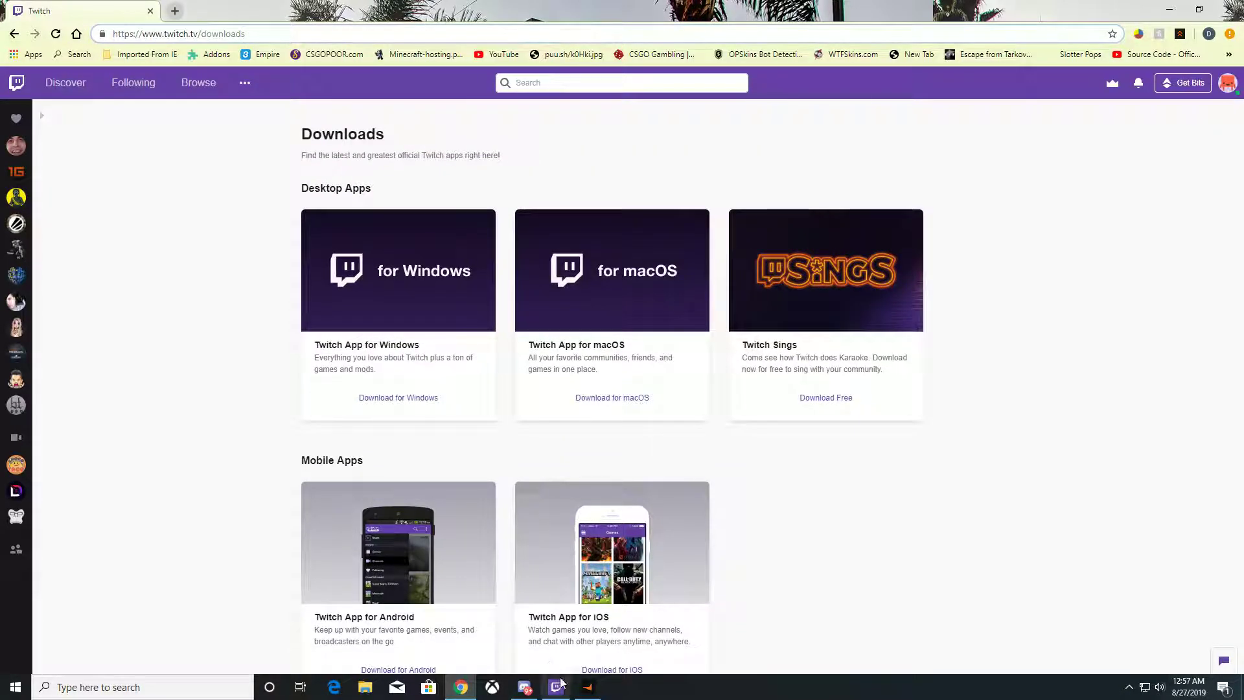
mouse_move(556, 686)
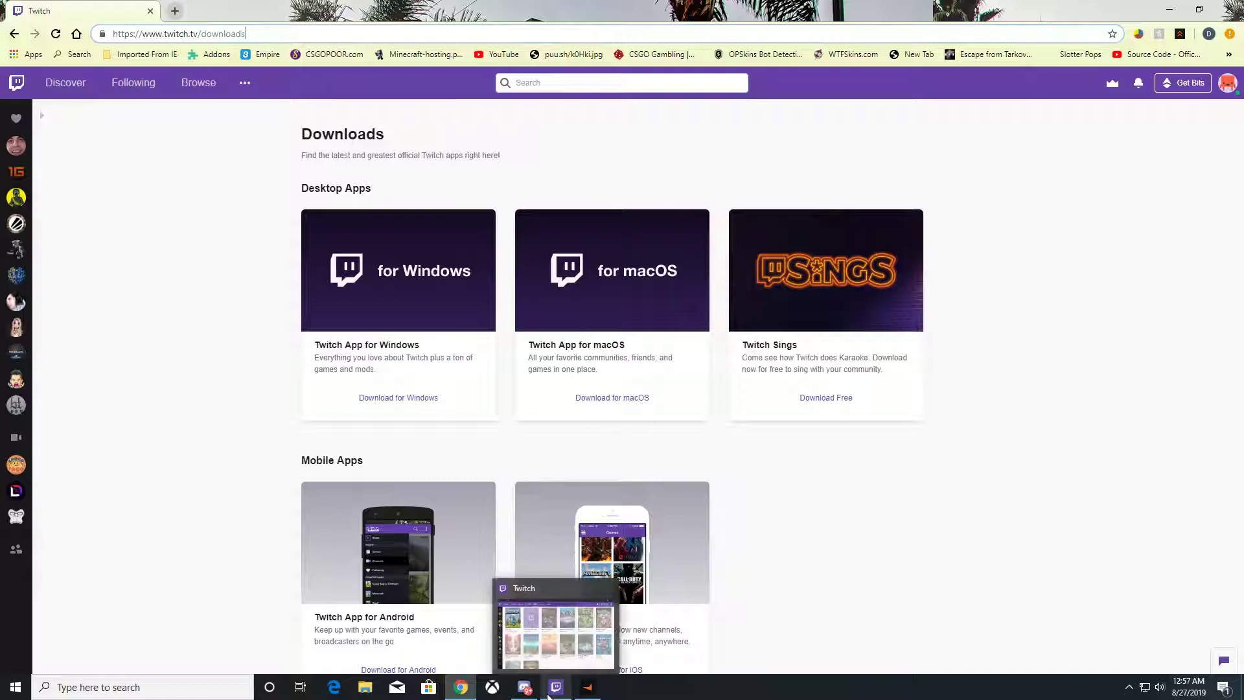
mouse_move(376, 323)
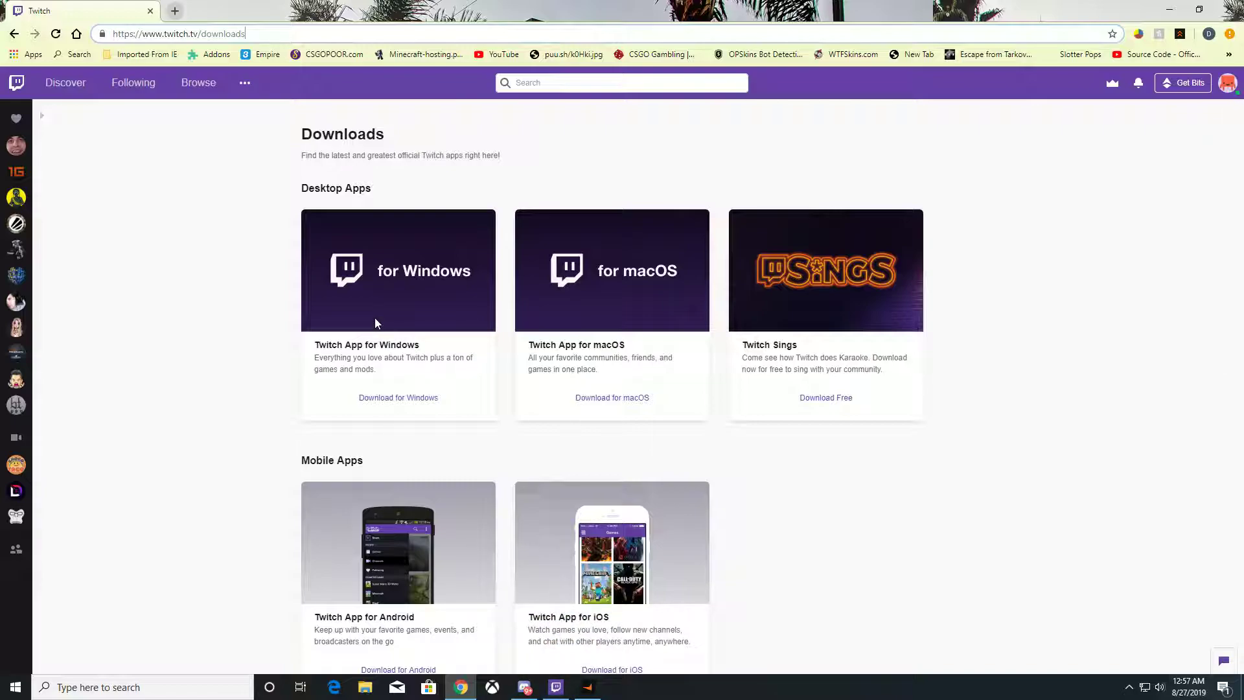
mouse_move(727, 175)
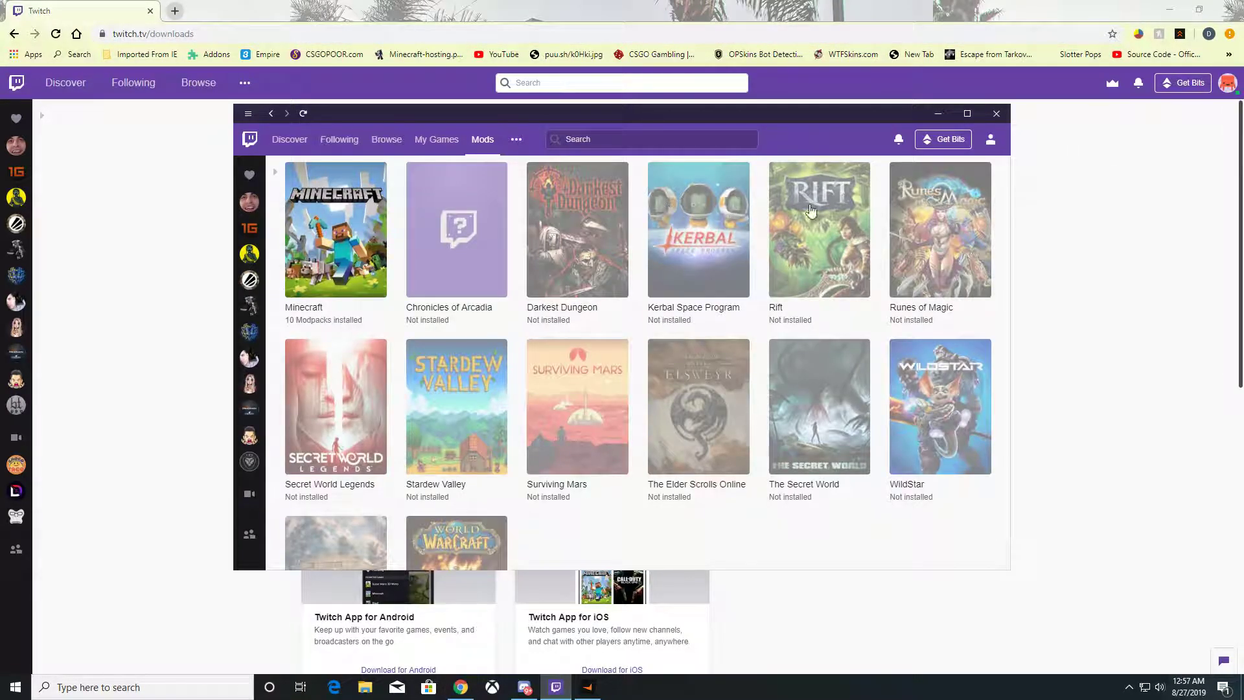
mouse_move(666, 191)
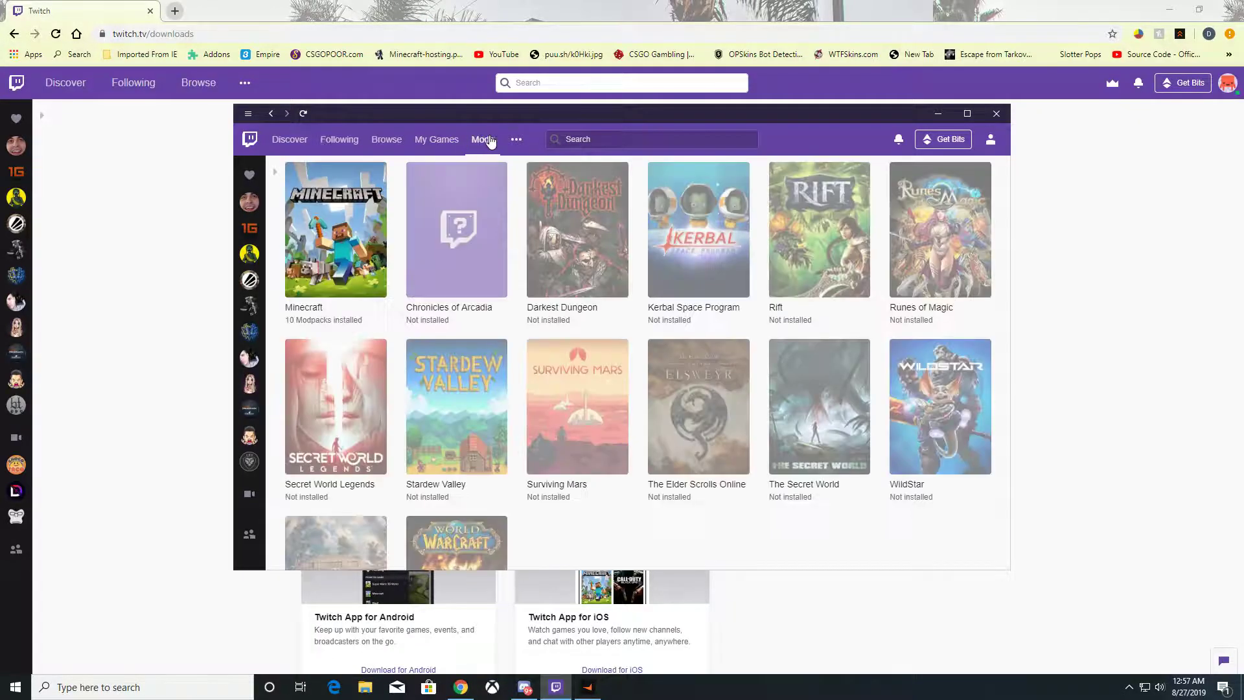
mouse_move(494, 172)
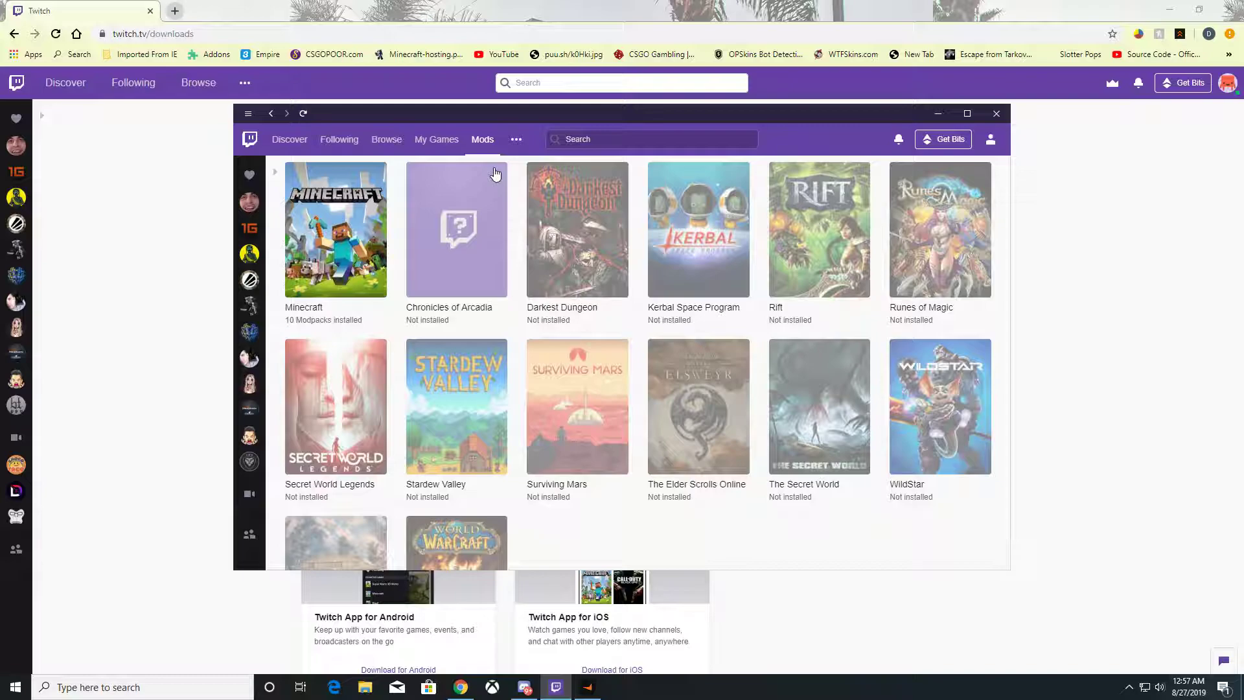
mouse_move(342, 242)
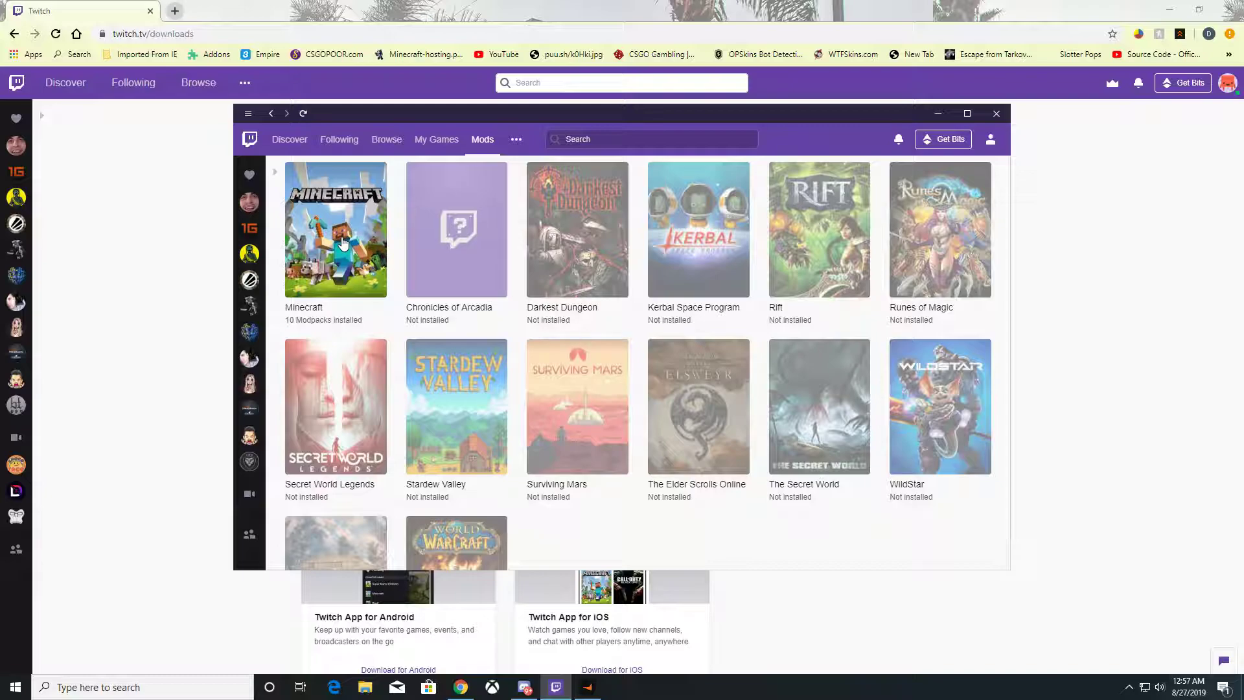
mouse_move(483, 267)
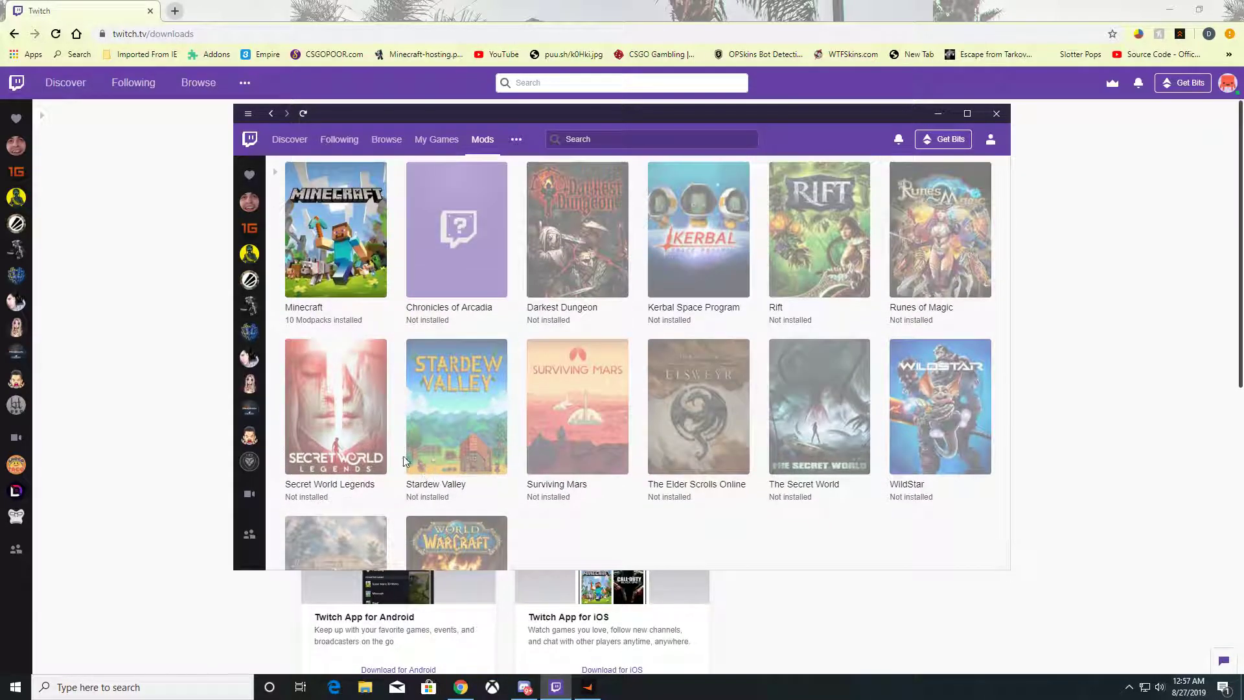
- Go into Minecraft's modpacks, check the catalogue's sort options, then list the FTB modpacks
click(335, 229)
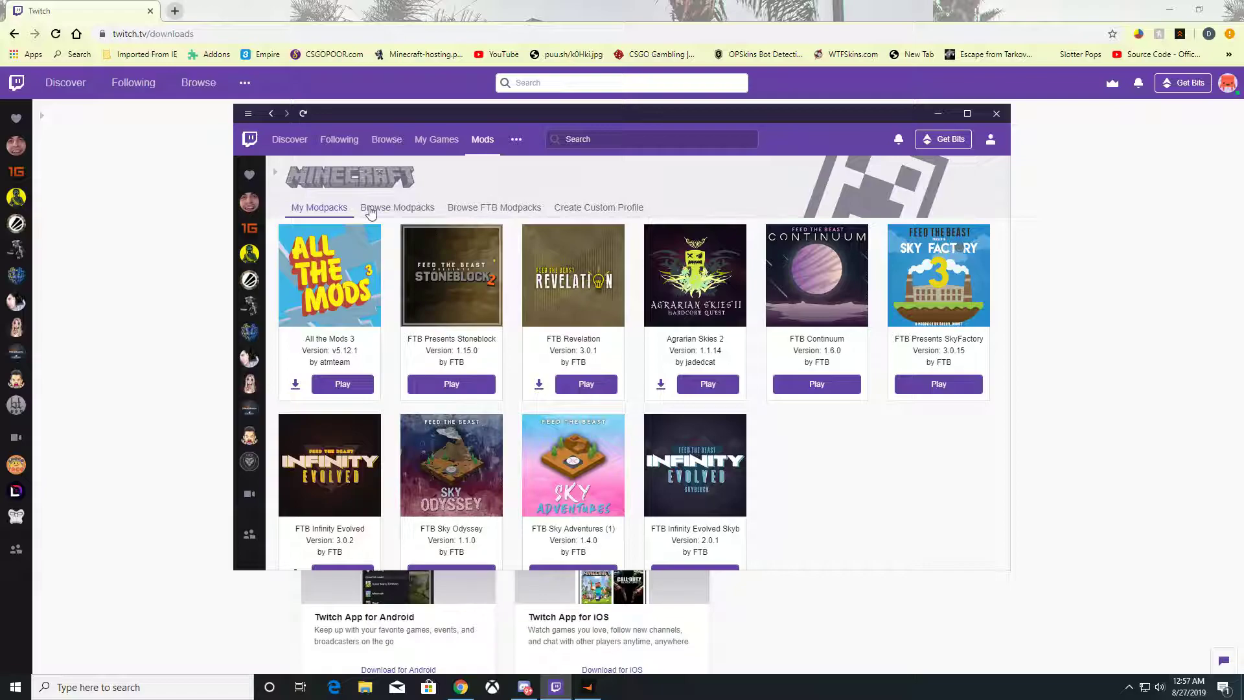
mouse_move(334, 216)
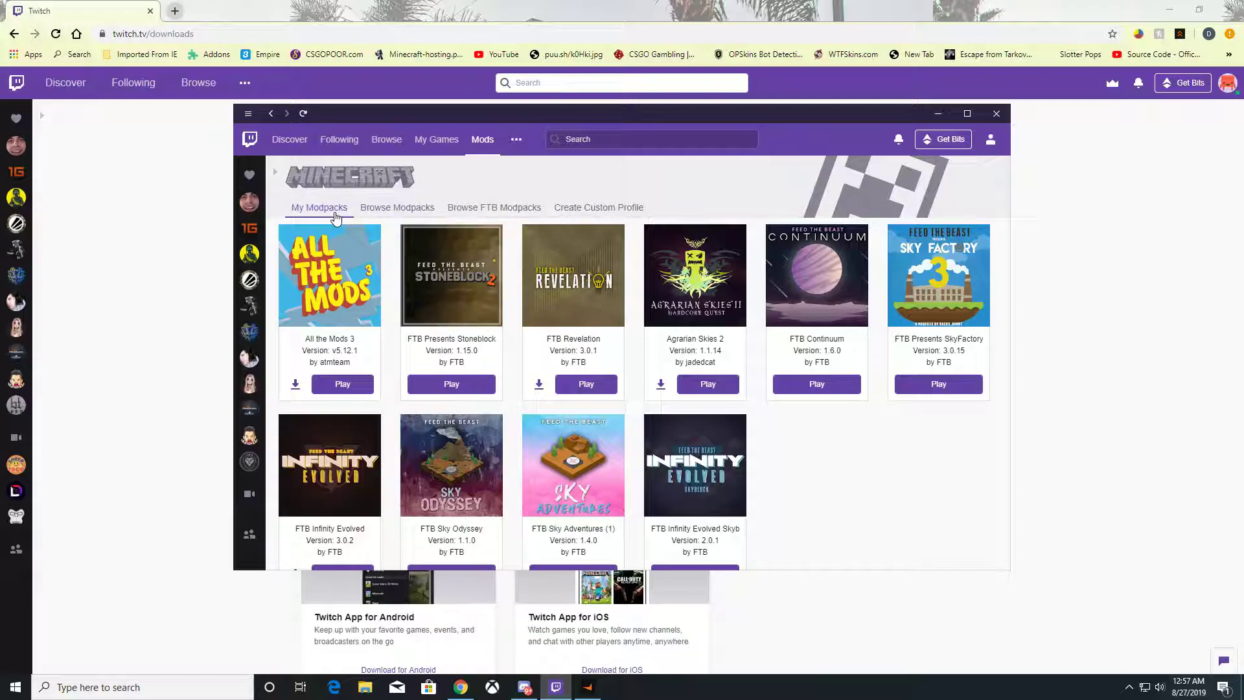
click(397, 208)
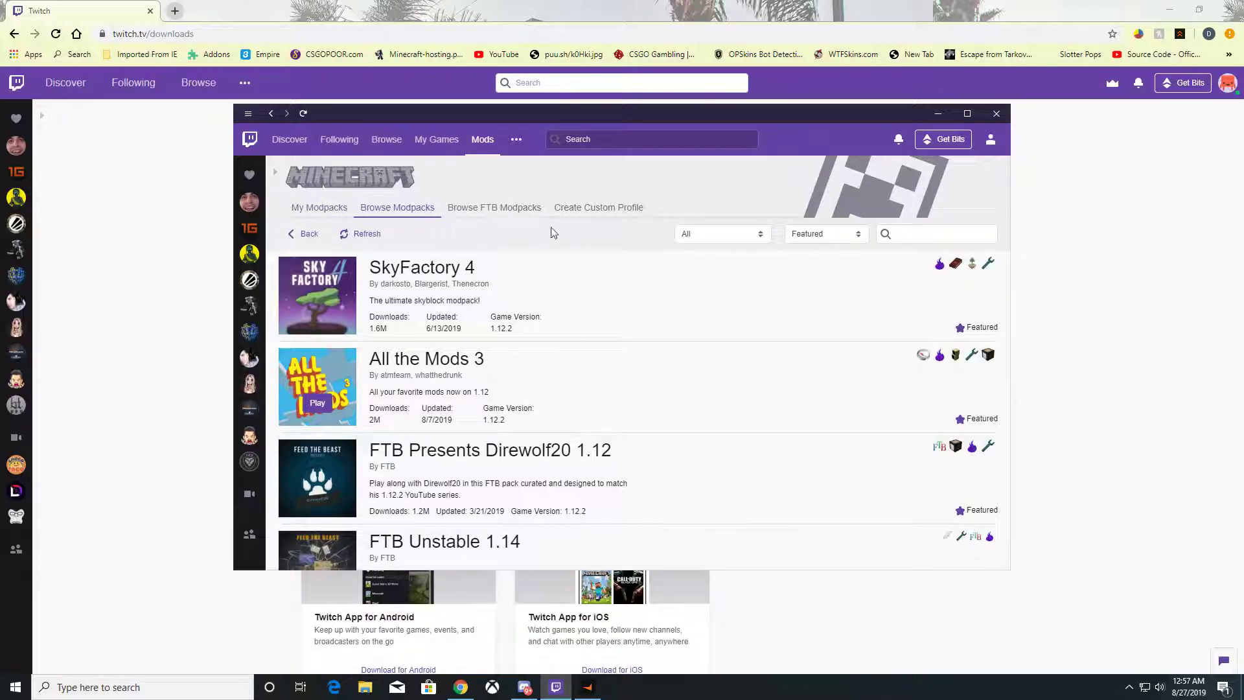
mouse_move(892, 236)
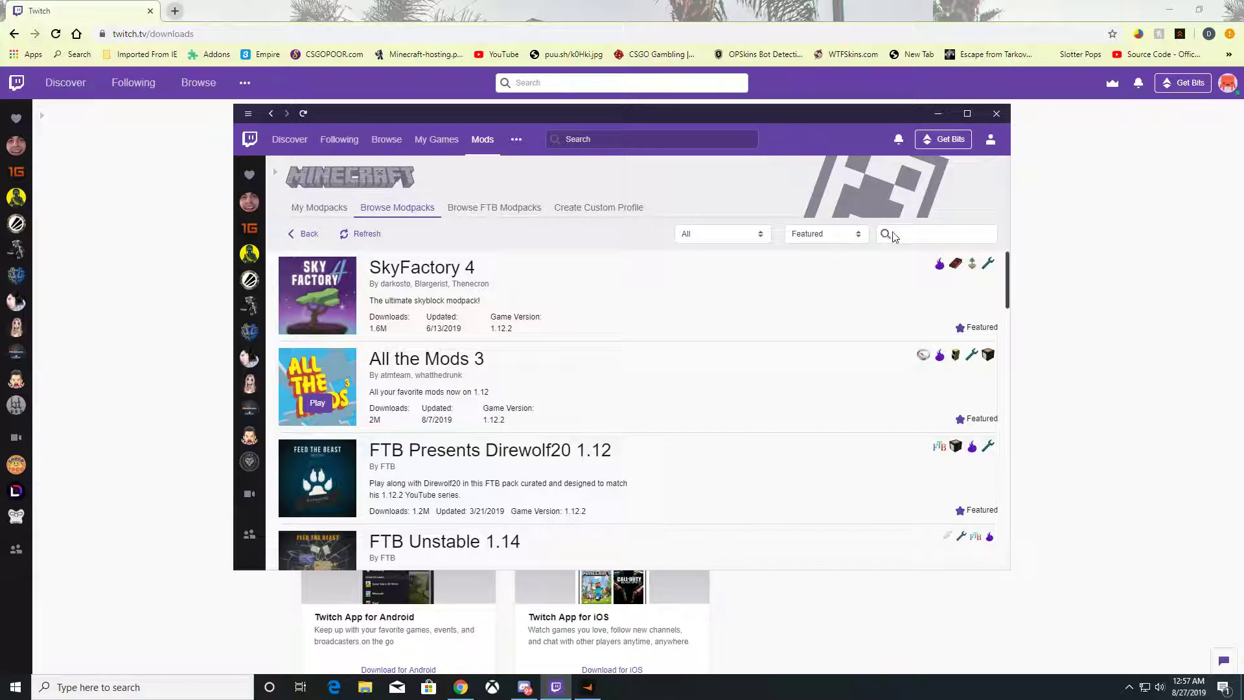
click(936, 234)
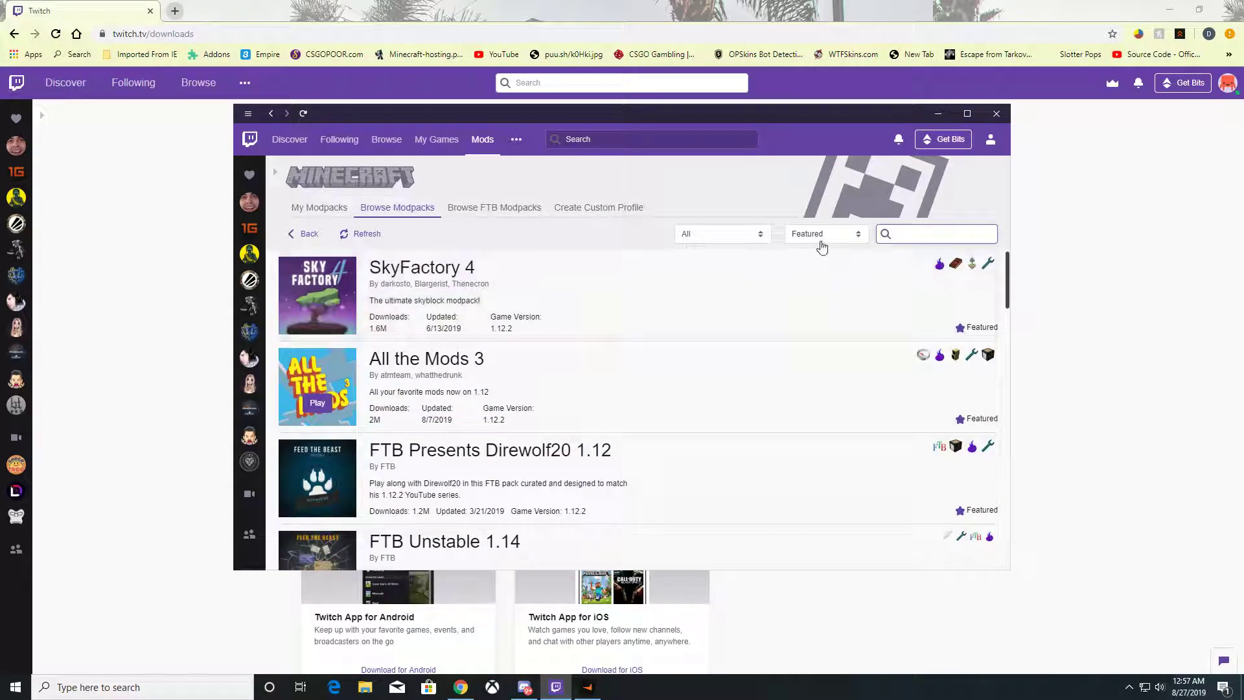
click(825, 233)
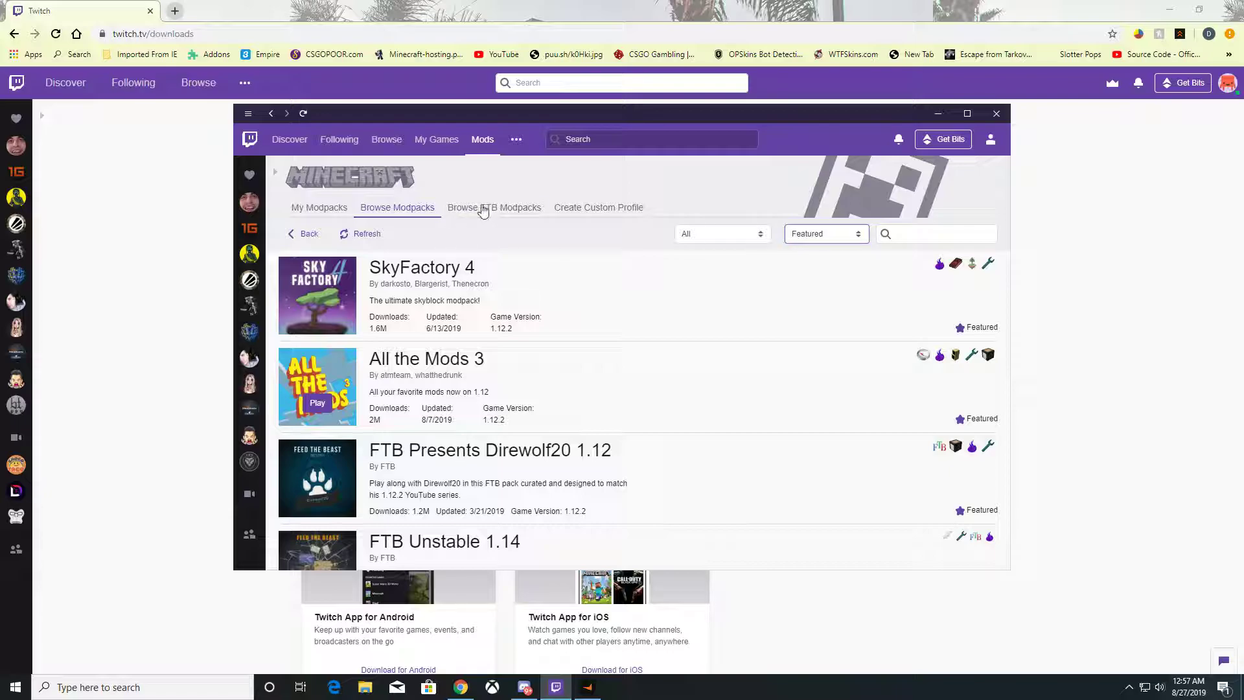
click(494, 207)
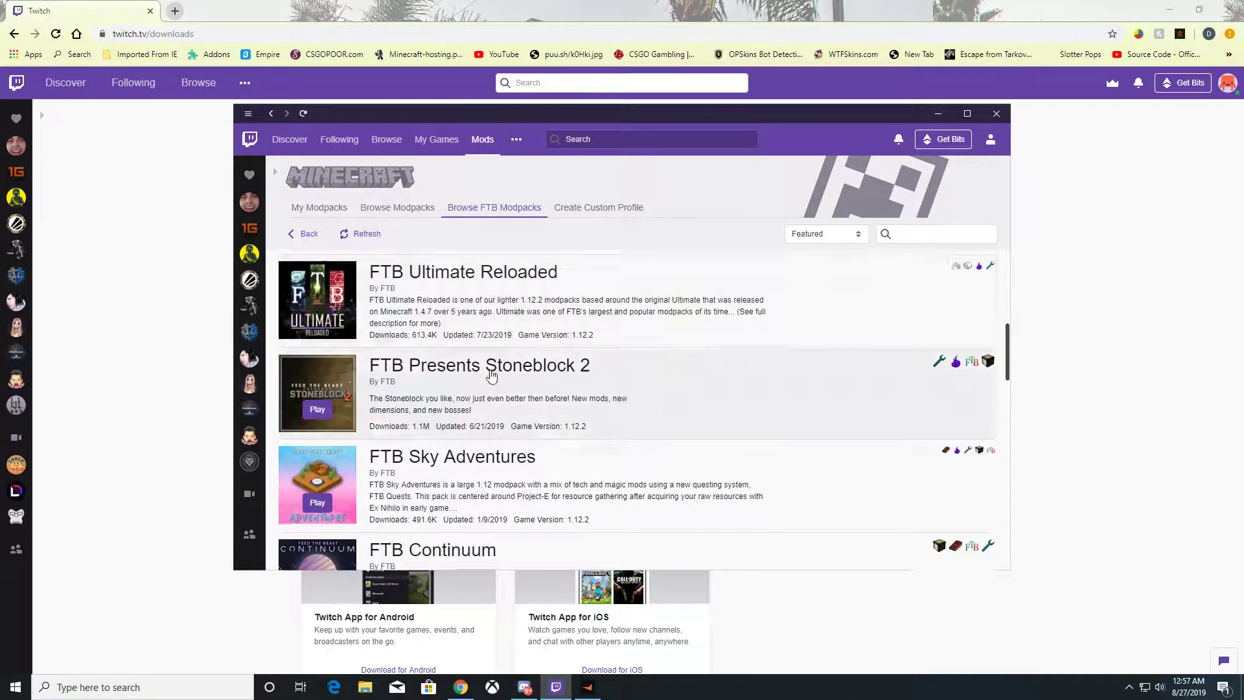
- Start a custom Minecraft profile, cancel it, and return to the general modpack catalogue
click(599, 207)
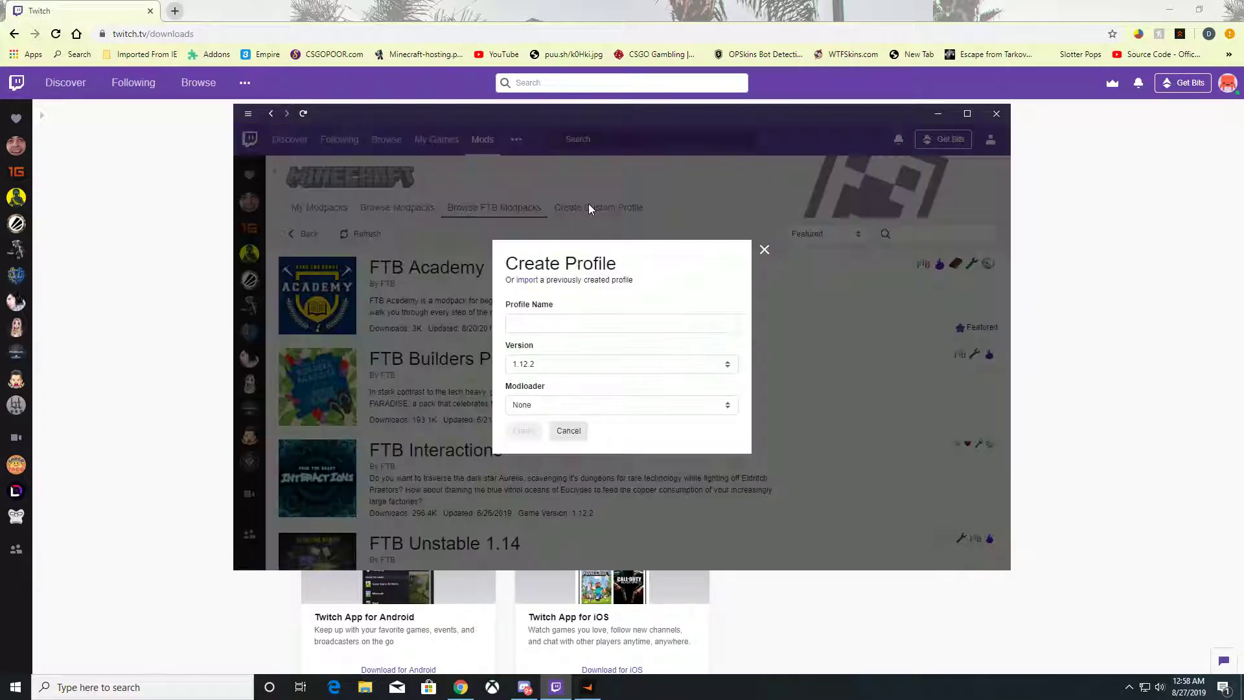
click(567, 431)
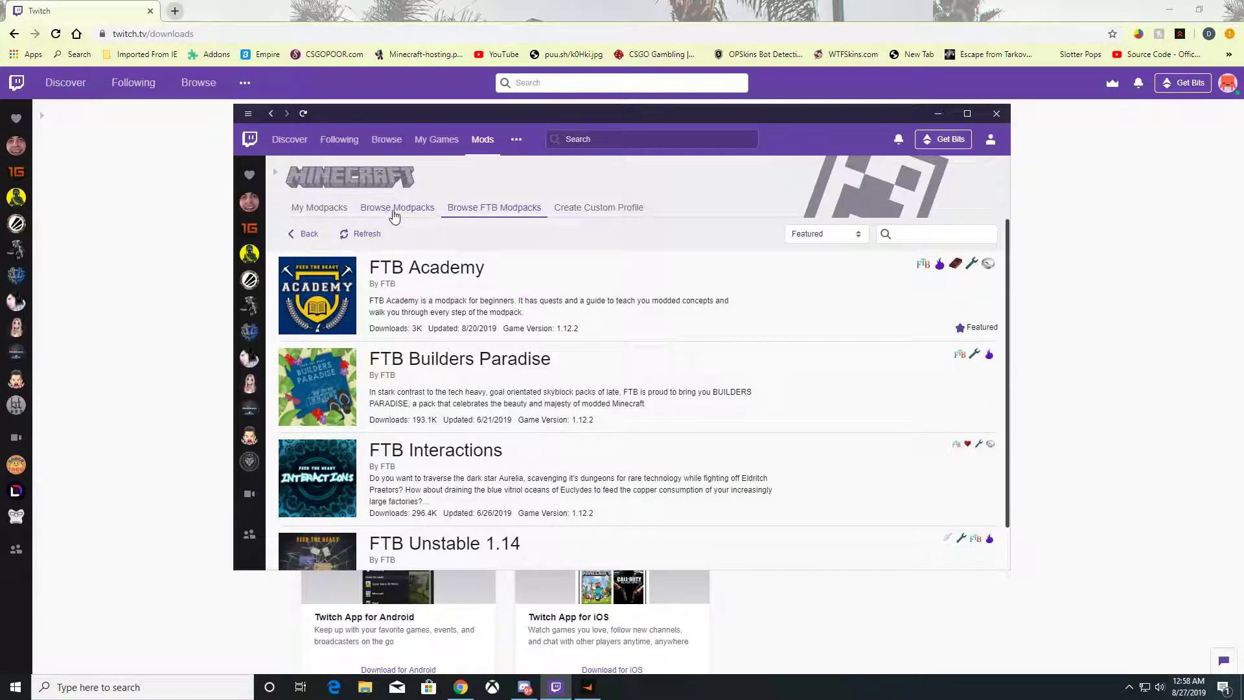
click(396, 207)
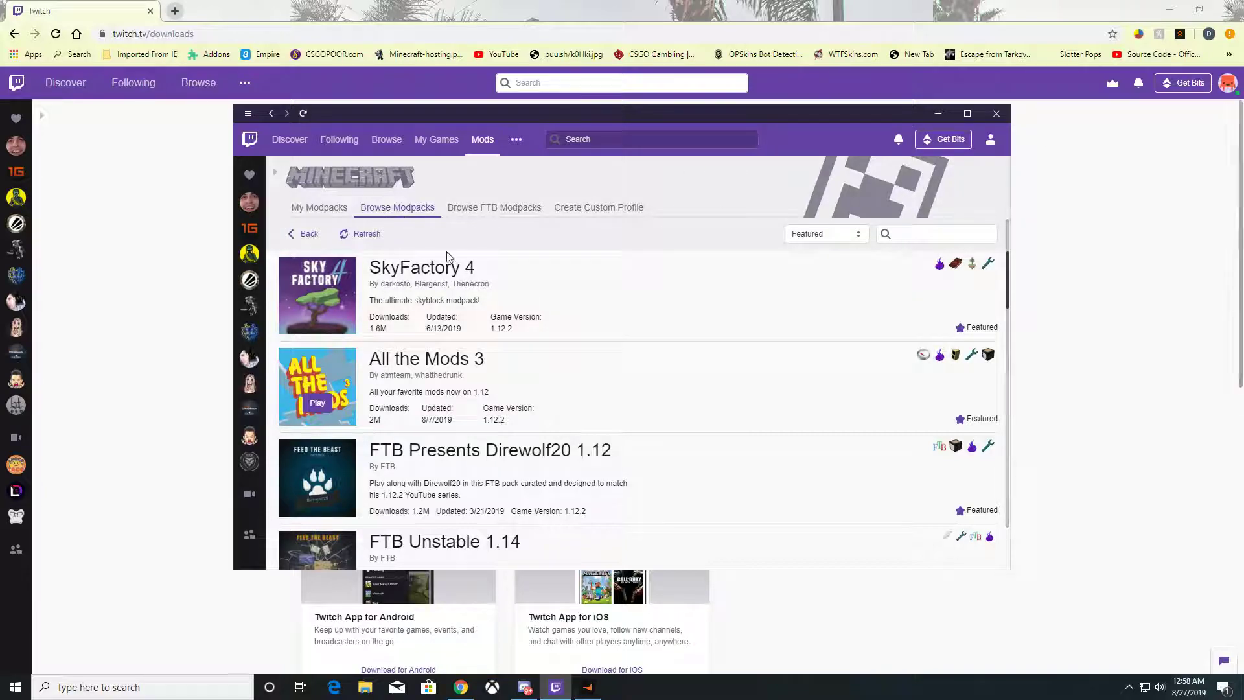
- Show Minecraft's installed modpacks, including All the Mods 3 and FTB Revelation
click(319, 207)
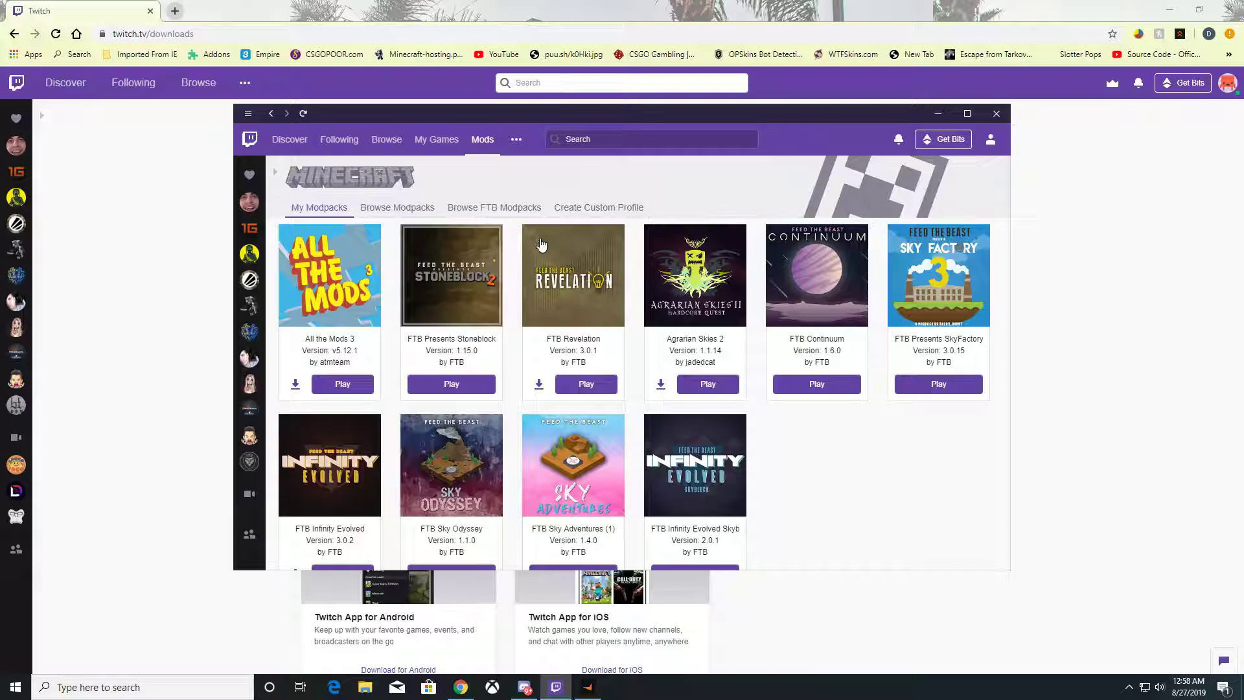
mouse_move(643, 264)
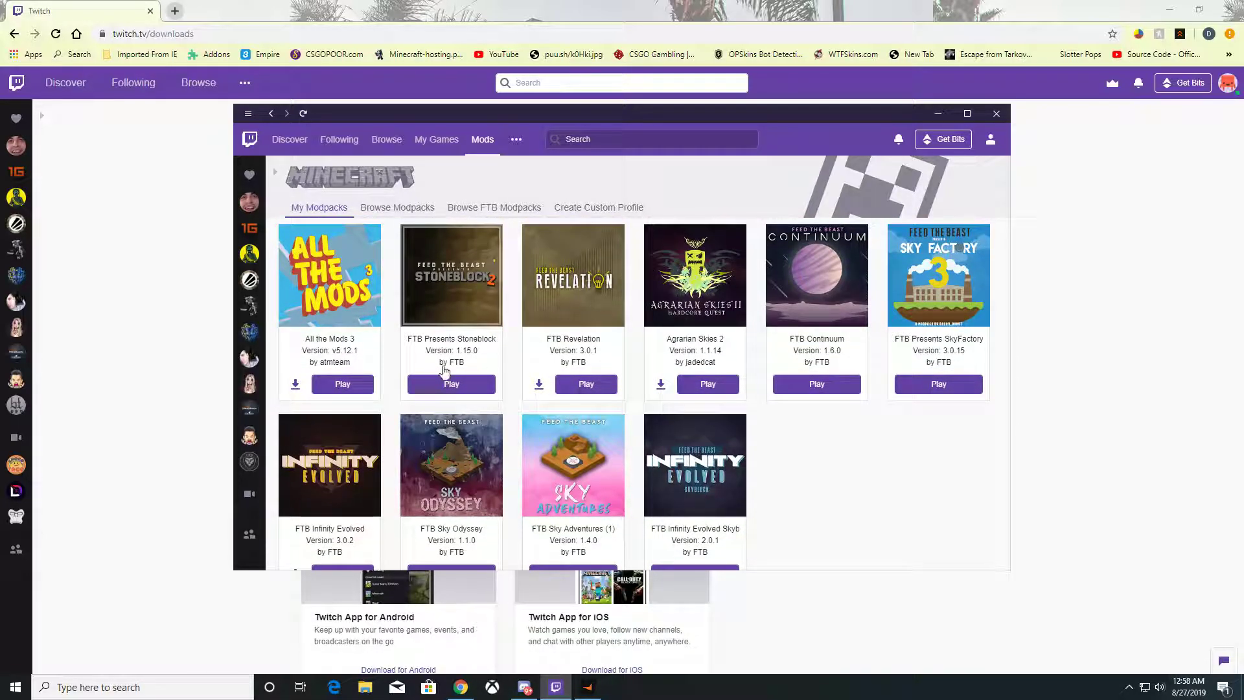
mouse_move(342, 383)
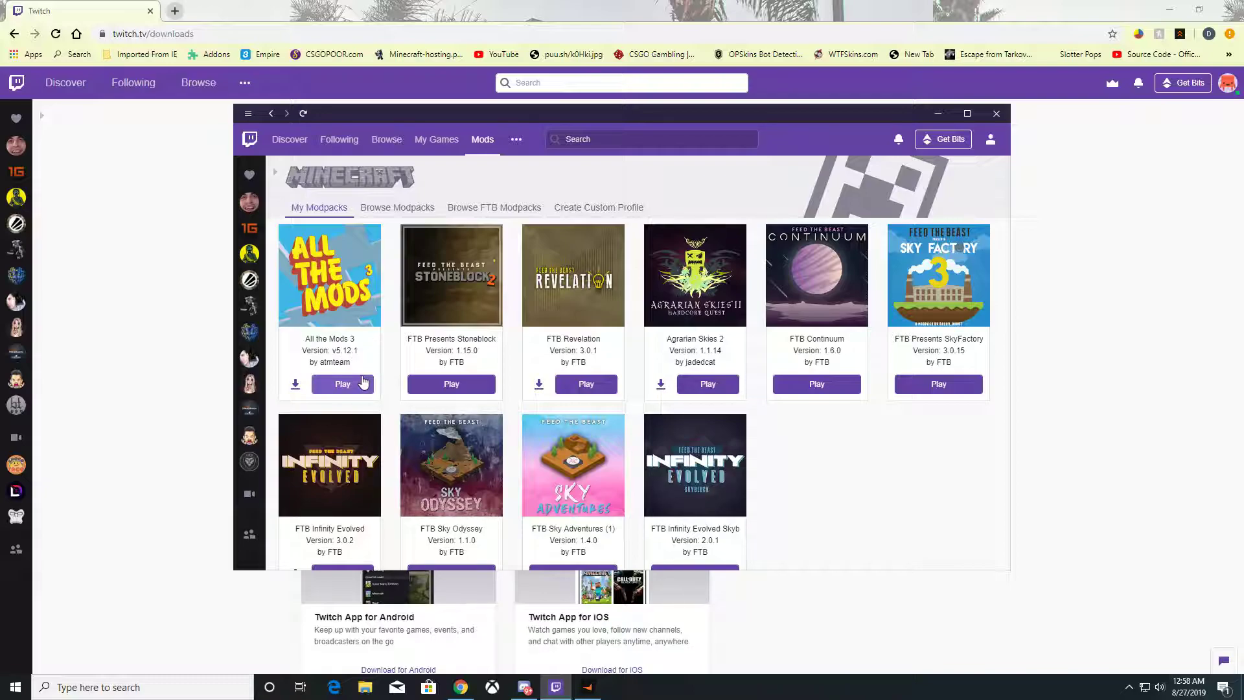
mouse_move(911, 168)
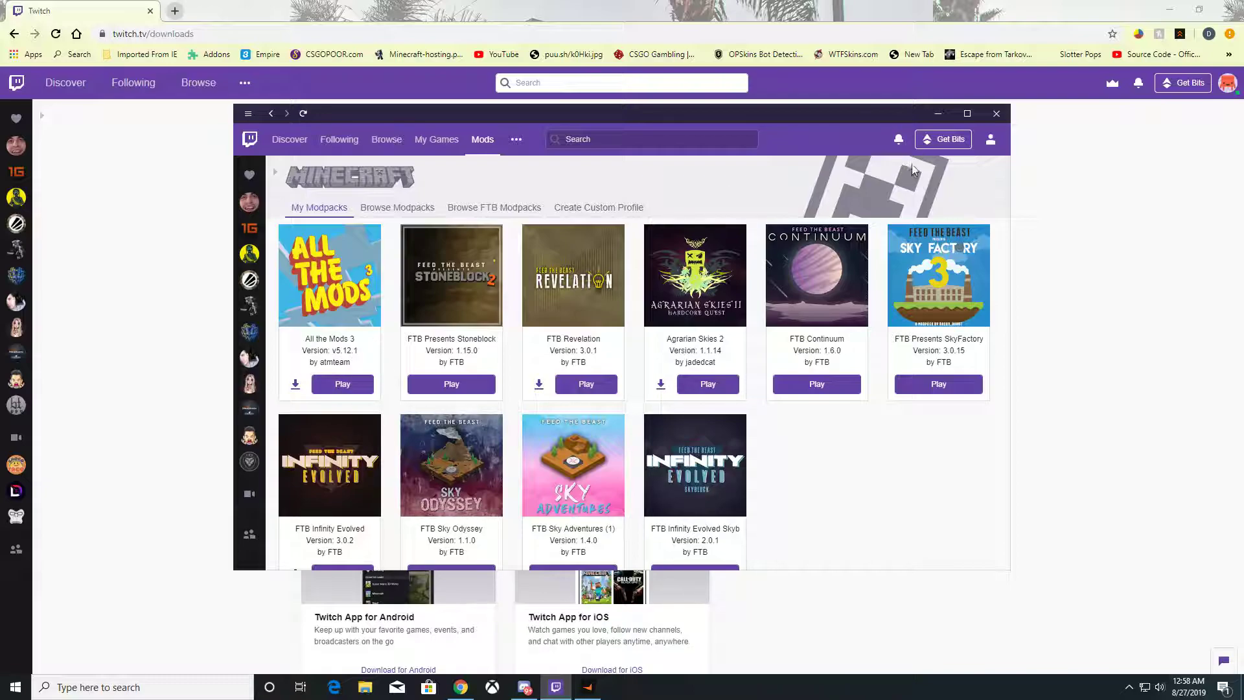
mouse_move(766, 146)
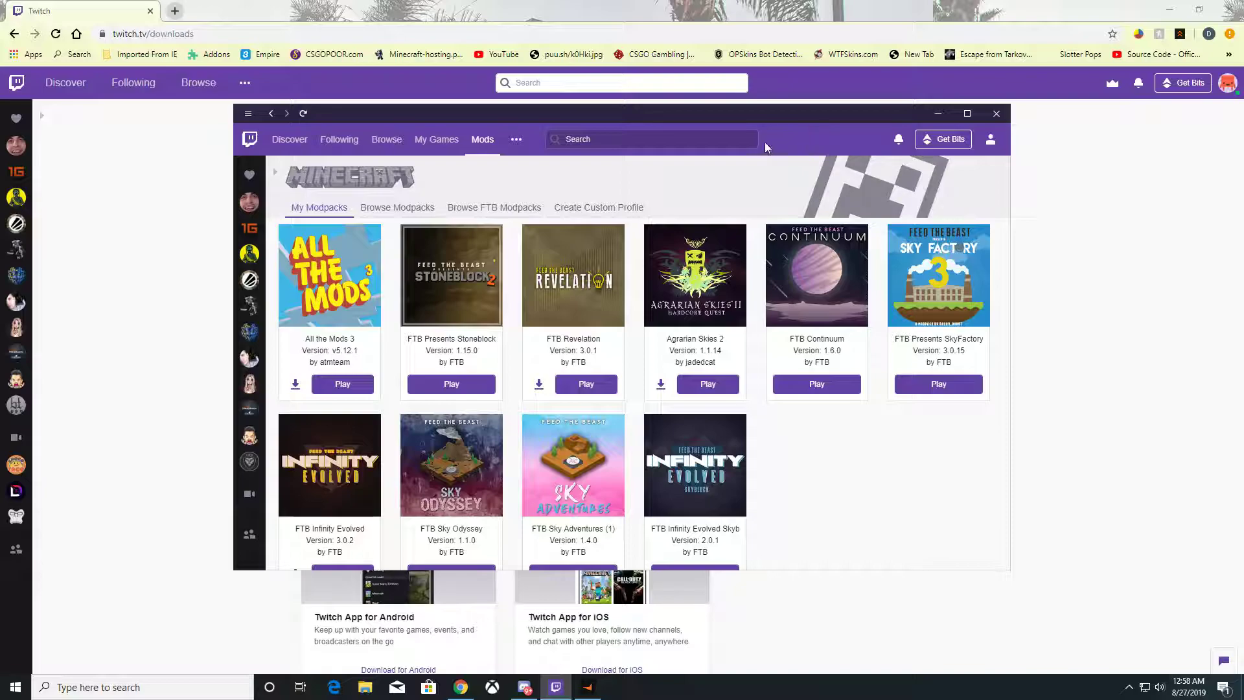
mouse_move(464, 281)
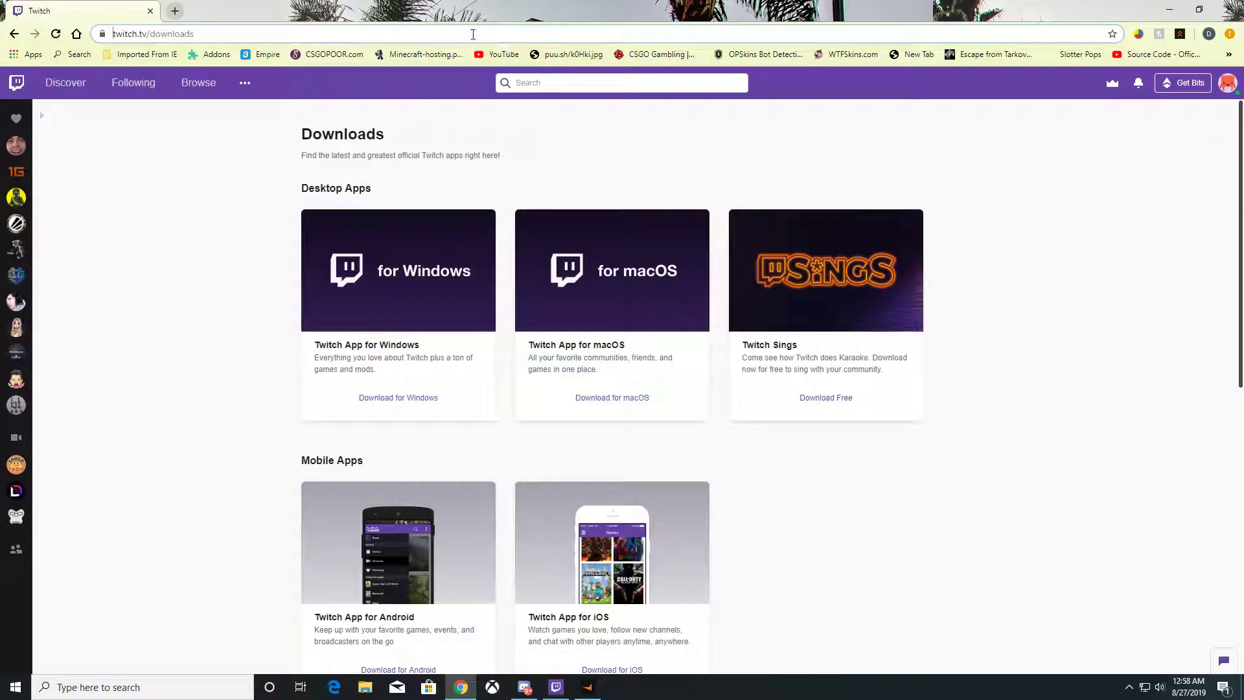
- Back in Chrome, select the twitch.tv/downloads address on the Twitch Downloads page
click(198, 34)
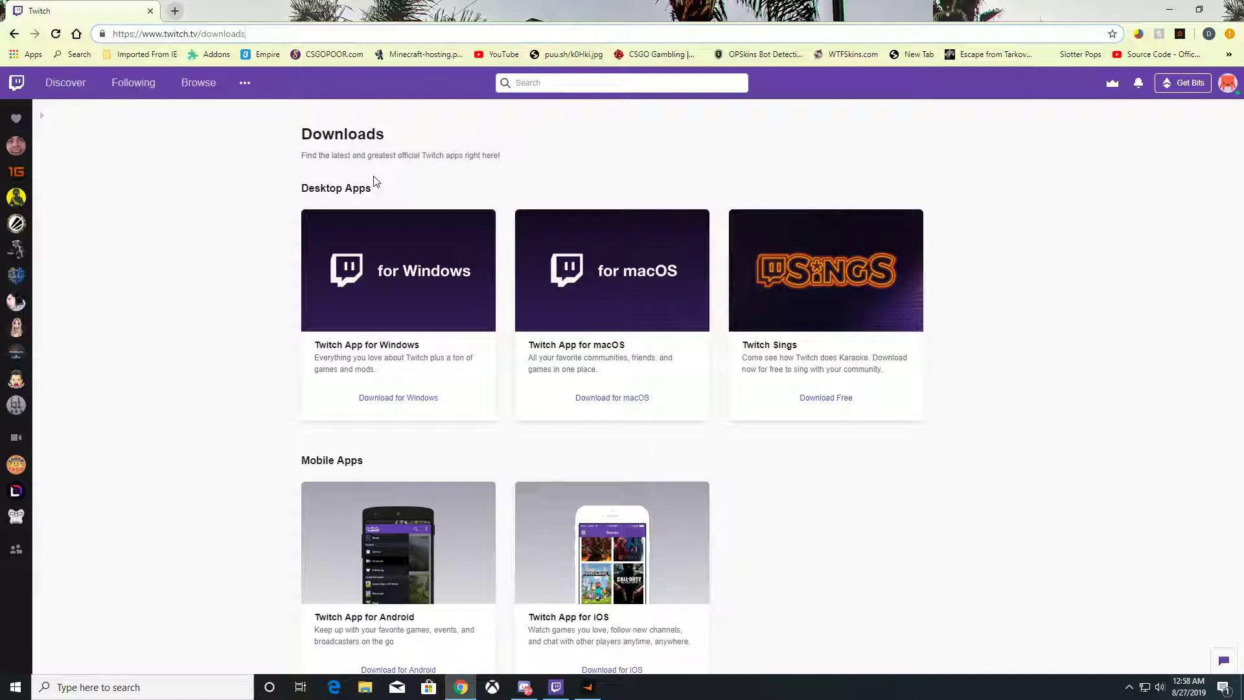
click(556, 686)
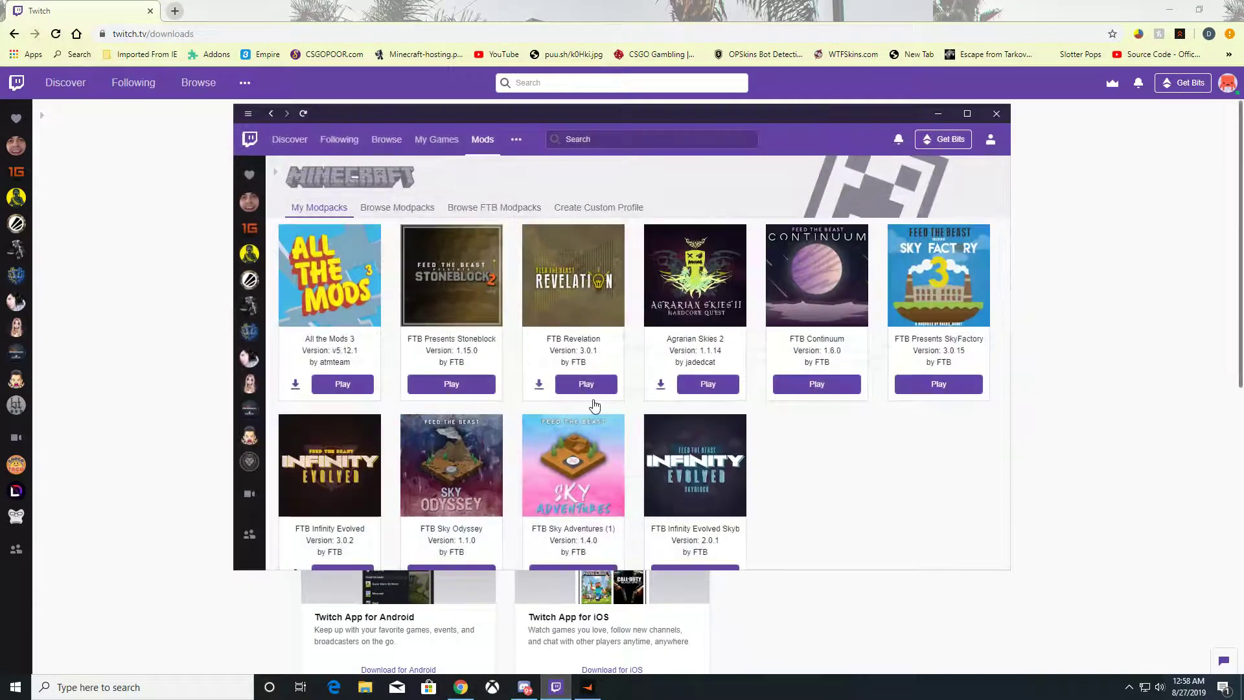
click(996, 114)
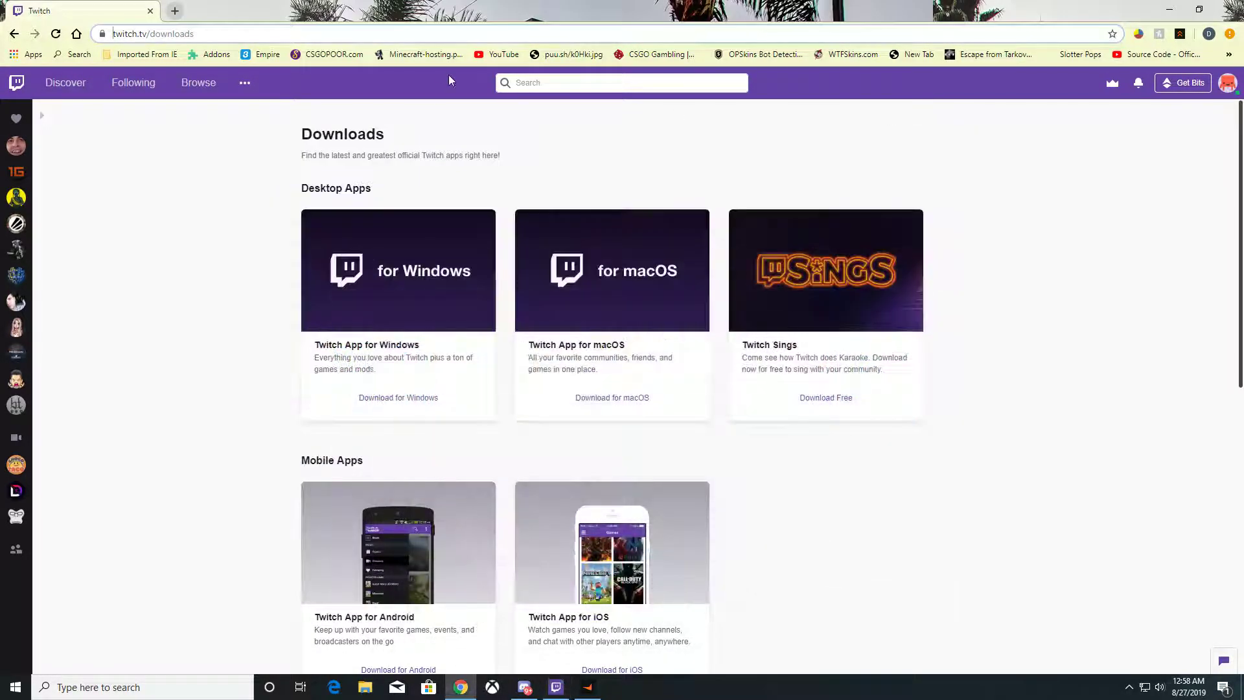
click(198, 34)
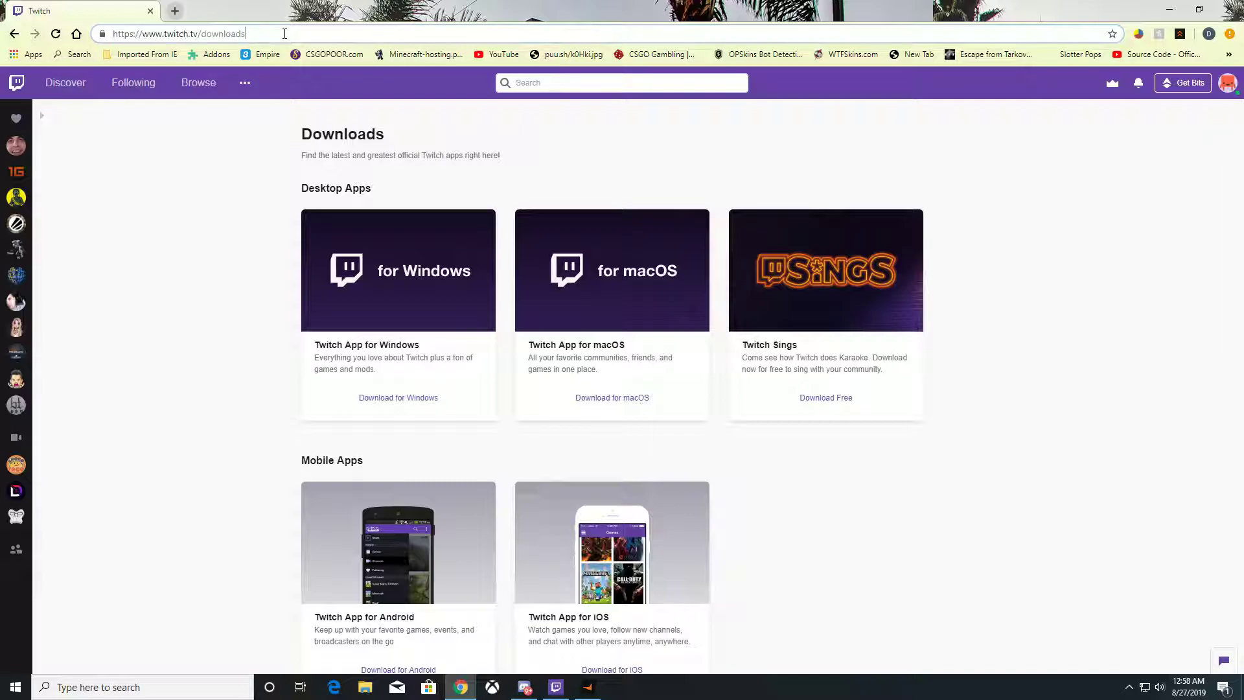
mouse_move(330, 55)
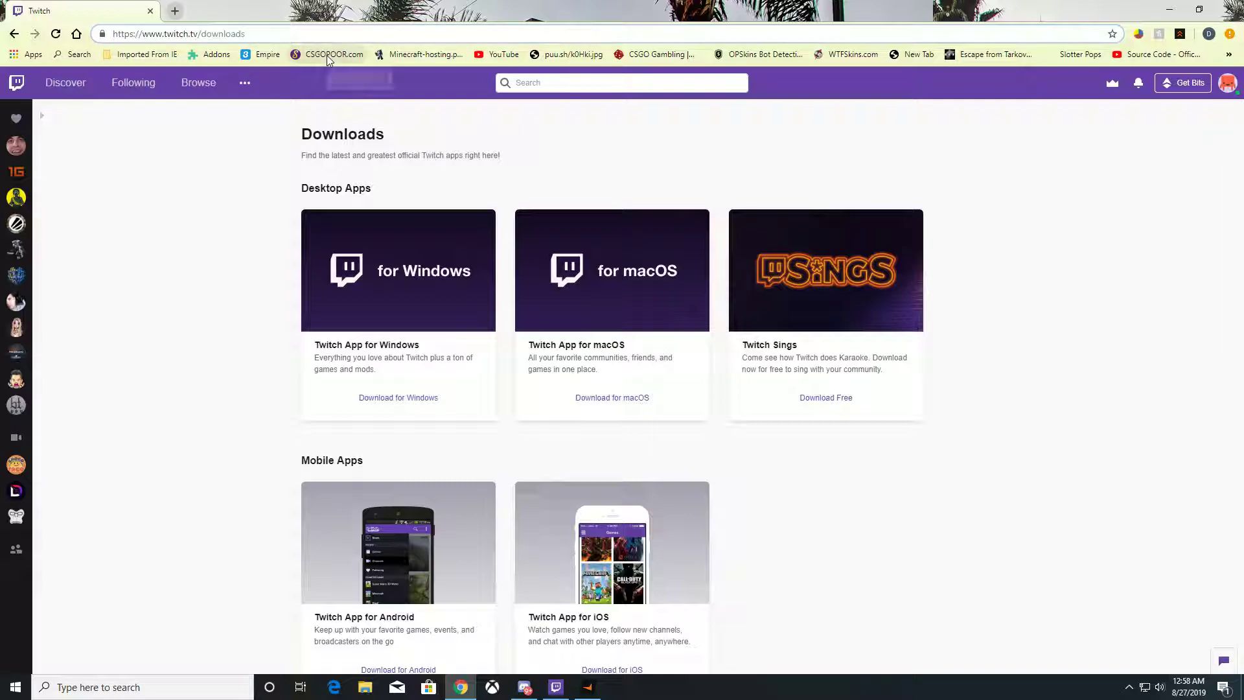